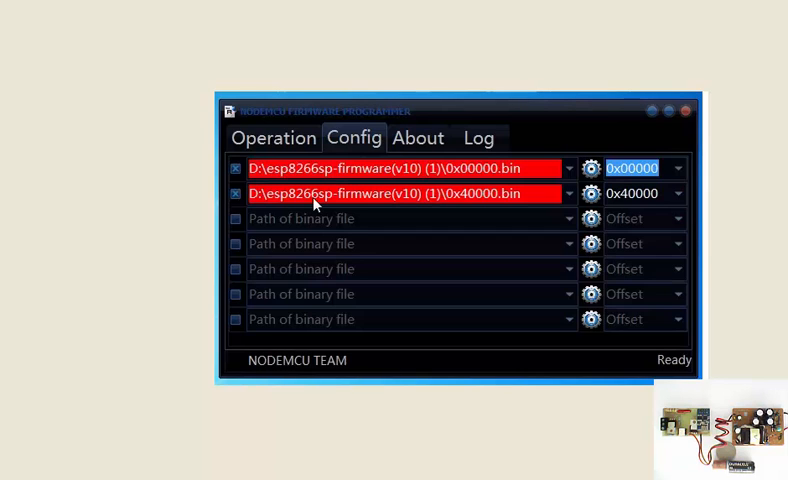
{"action": "mouse_move", "coordinate": [536, 256]}
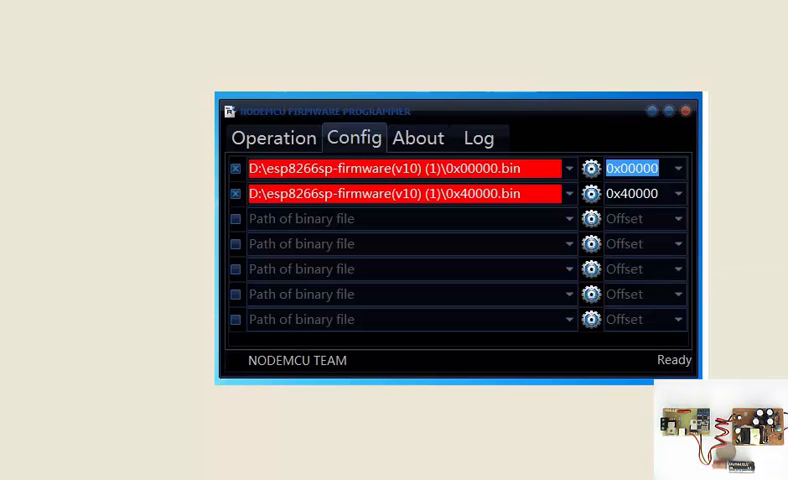
- Return to the Operation view to watch the firmware write progress on COM3 from address 0x00000
{"action": "left_click", "coordinate": [268, 132]}
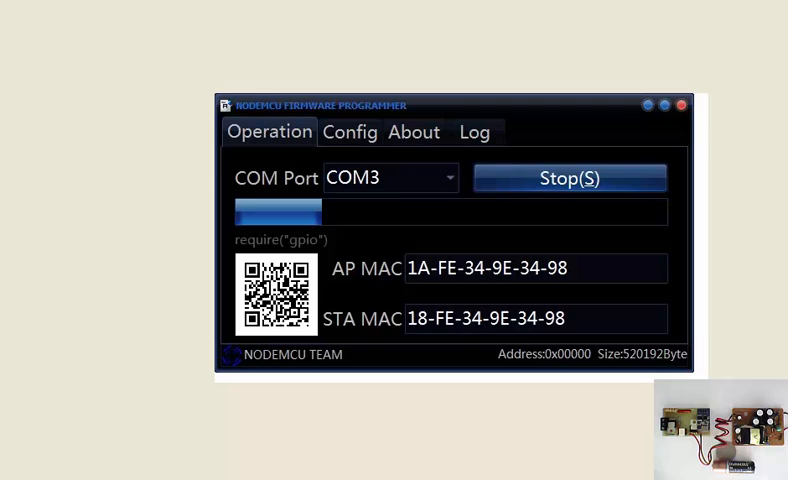
{"action": "mouse_move", "coordinate": [588, 196]}
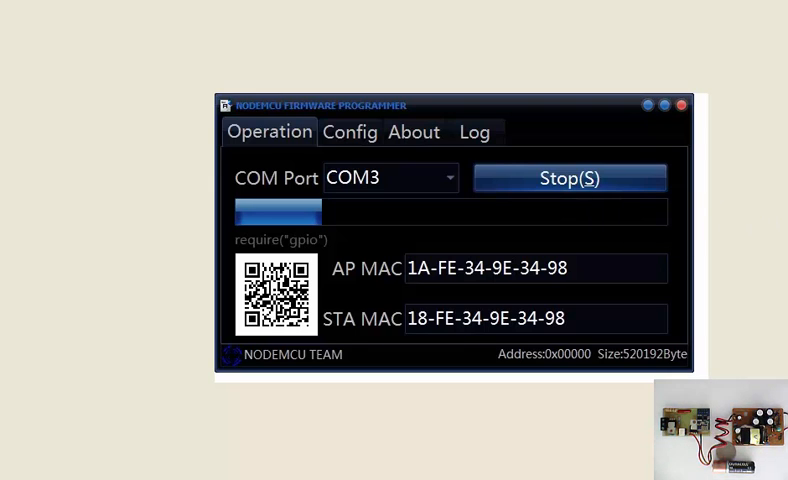
{"action": "mouse_move", "coordinate": [636, 210]}
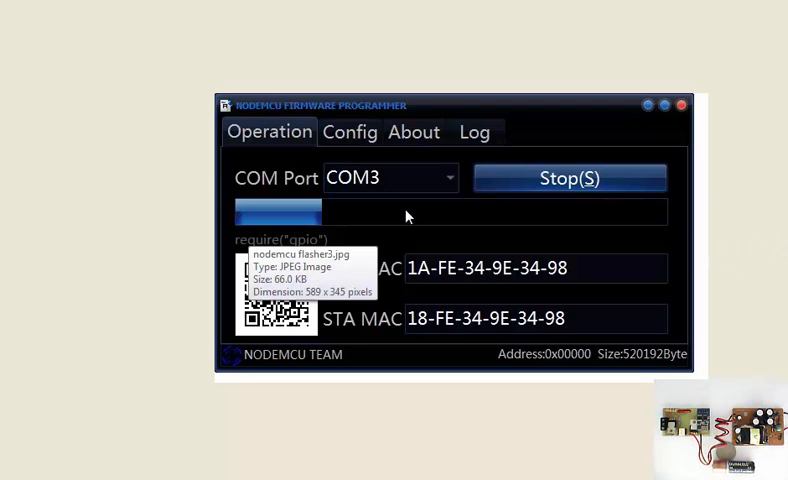
{"action": "mouse_move", "coordinate": [250, 420]}
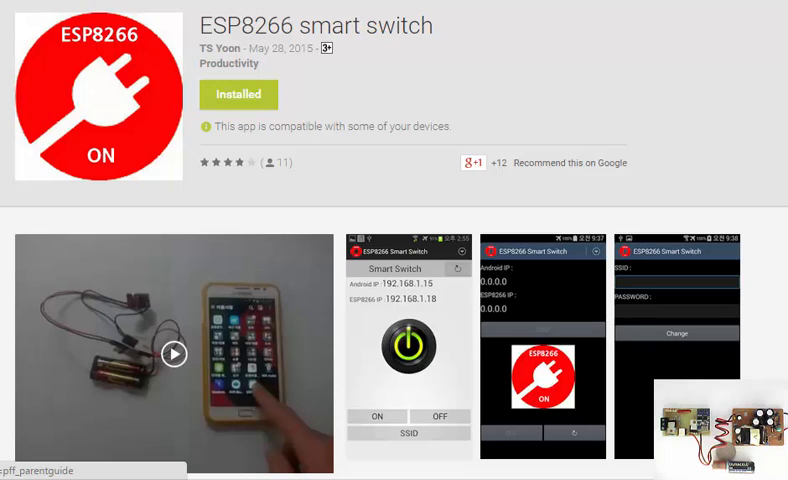
{"action": "mouse_move", "coordinate": [664, 278]}
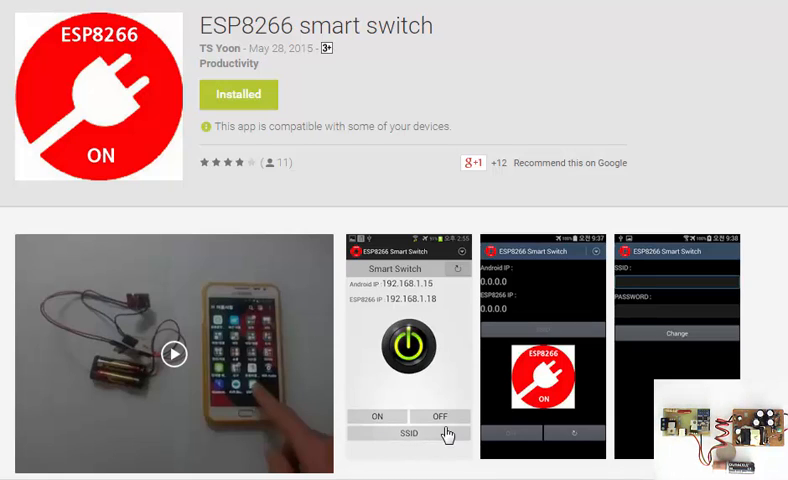
{"action": "mouse_move", "coordinate": [446, 400]}
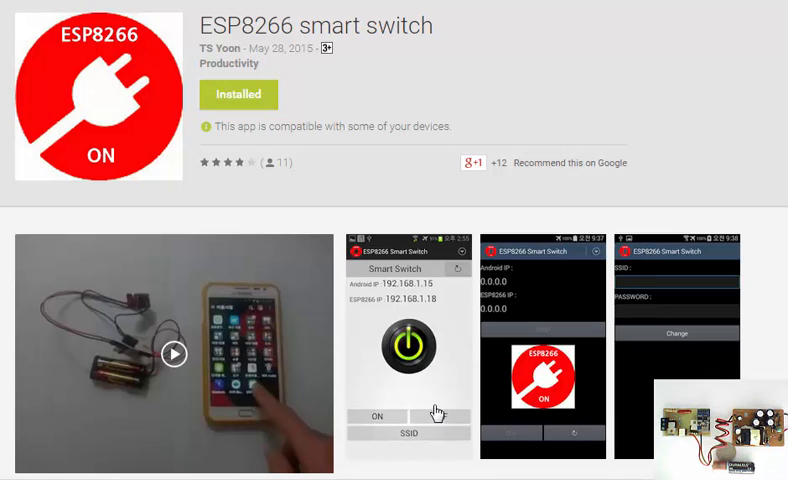